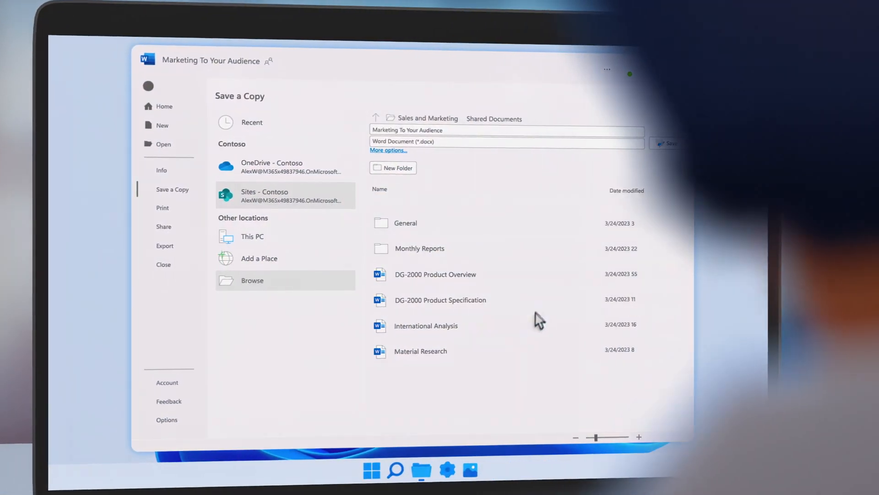
- Save a copy of 'Marketing To Your Audience' to the ADELE USB (D:) drive
{"action": "left_click", "coordinate": [252, 280]}
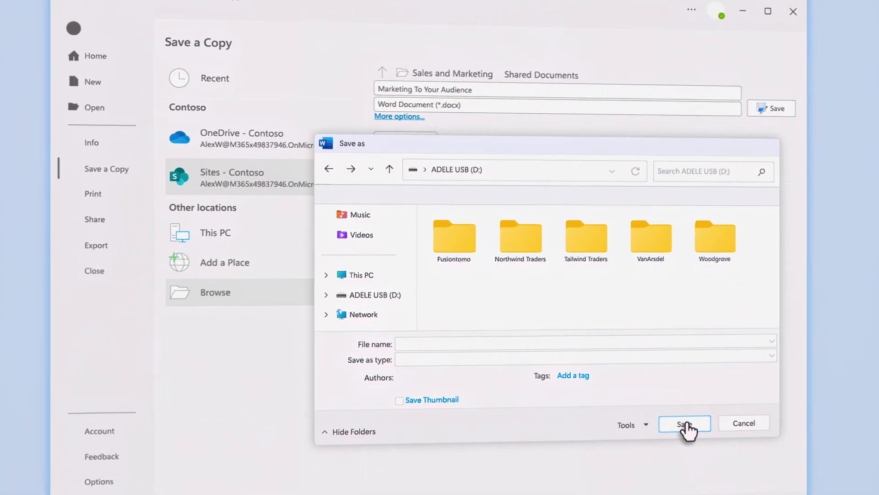
{"action": "left_click", "coordinate": [685, 422]}
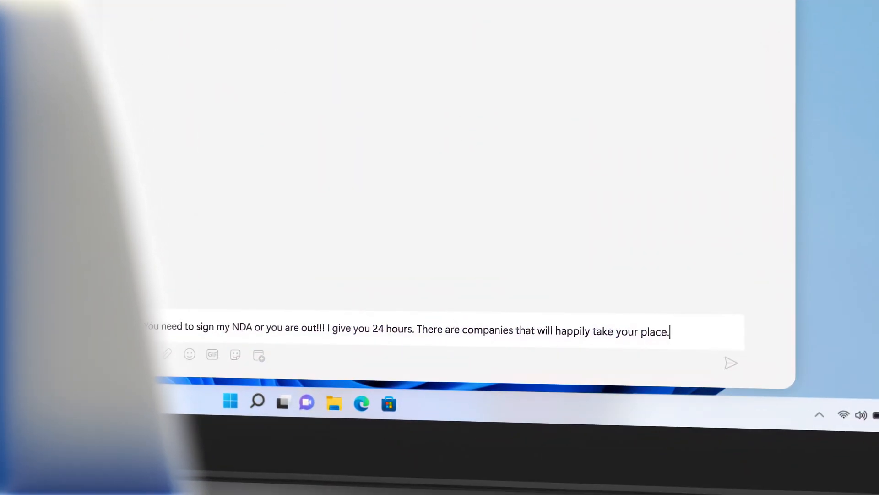
- Send the NDA demand, save Termination Notice to USB, and upload International Marketing Strategy
{"action": "left_click", "coordinate": [731, 363]}
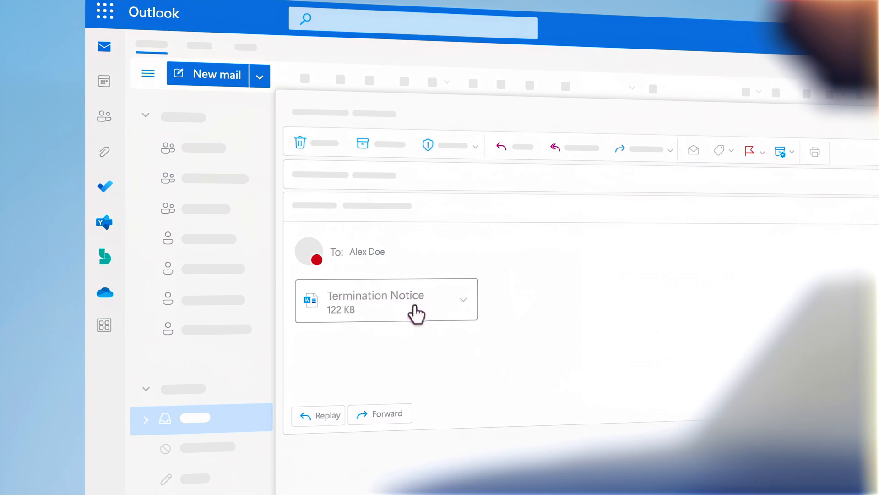
{"action": "left_click", "coordinate": [413, 299]}
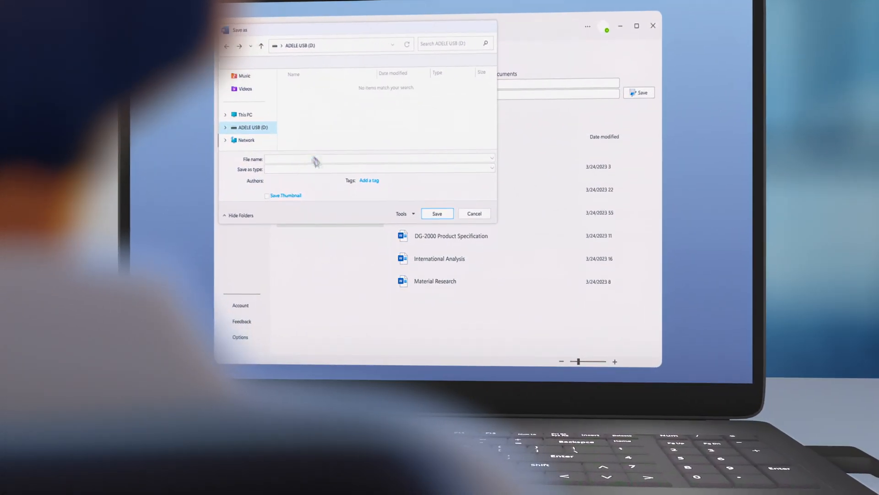
{"action": "left_click", "coordinate": [436, 213]}
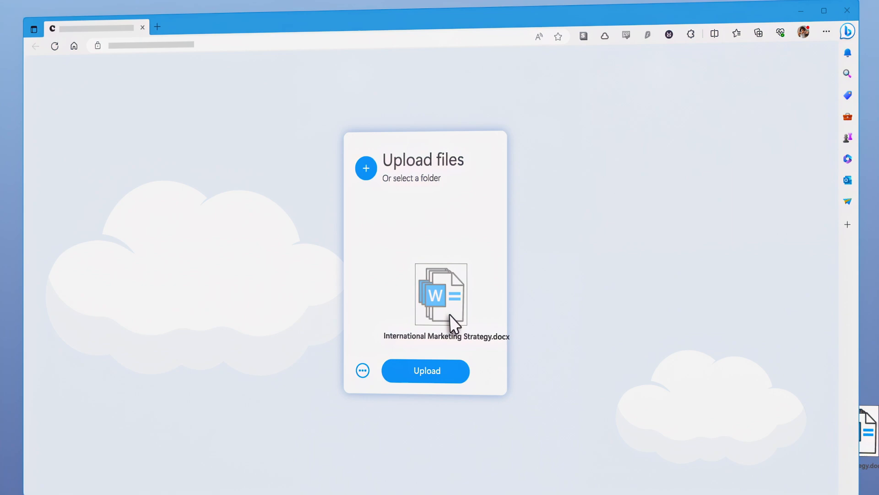
{"action": "left_click", "coordinate": [425, 370]}
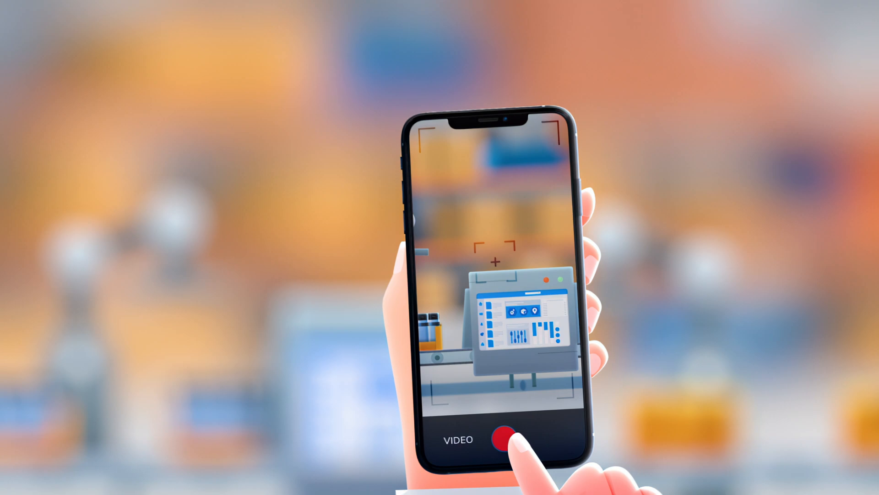
{"action": "left_click", "coordinate": [502, 436]}
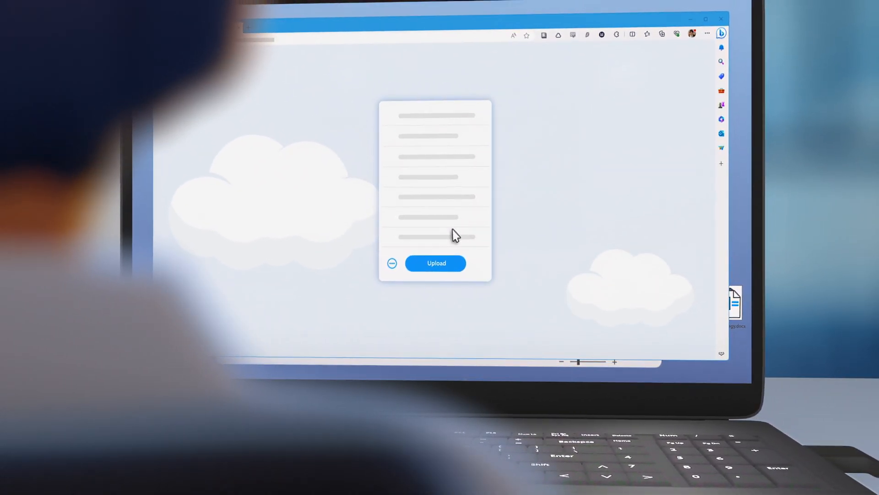
- Start the document batch upload from the Upload files card in Edge
{"action": "left_click", "coordinate": [435, 263]}
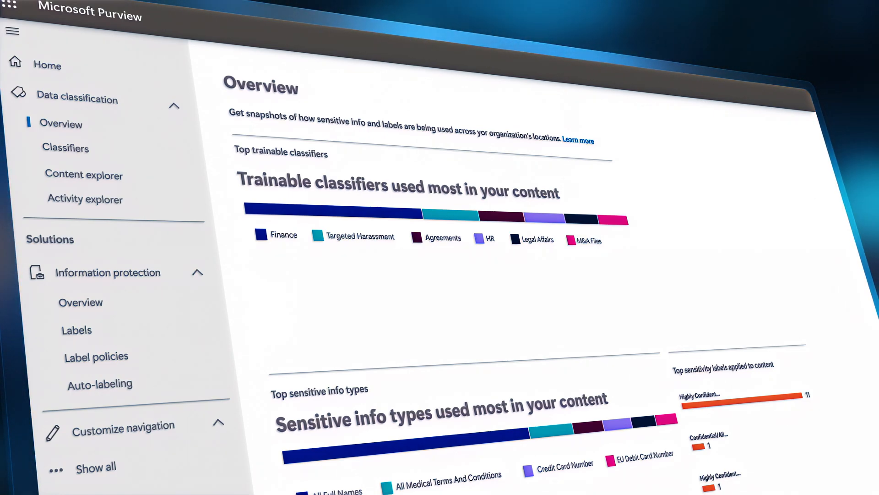
- Open Data classification Classifiers and scroll the Trainable classifiers list down to IP
{"action": "left_click", "coordinate": [65, 147]}
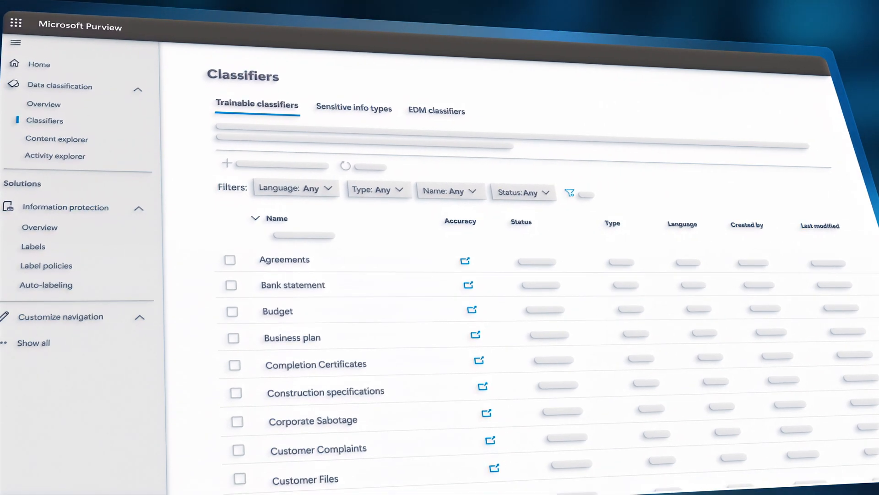
{"action": "scroll", "scroll_direction": "down", "scroll_amount": 3}
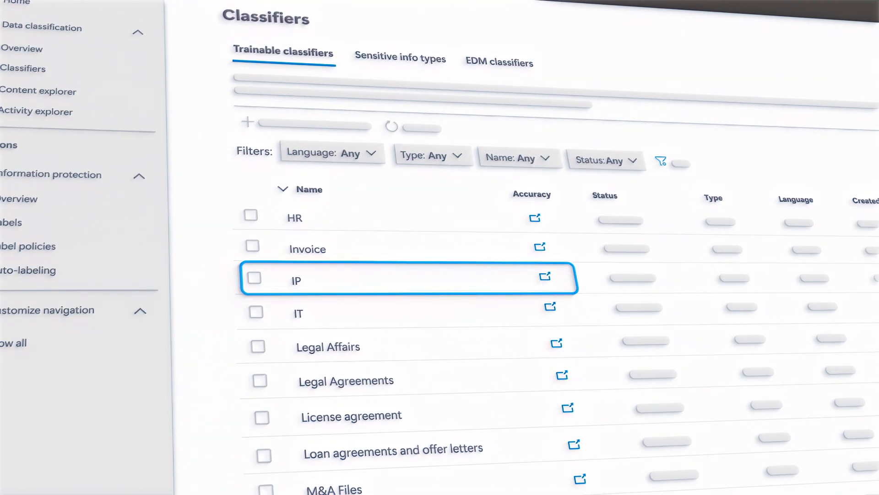
{"action": "scroll", "scroll_direction": "down", "scroll_amount": 3}
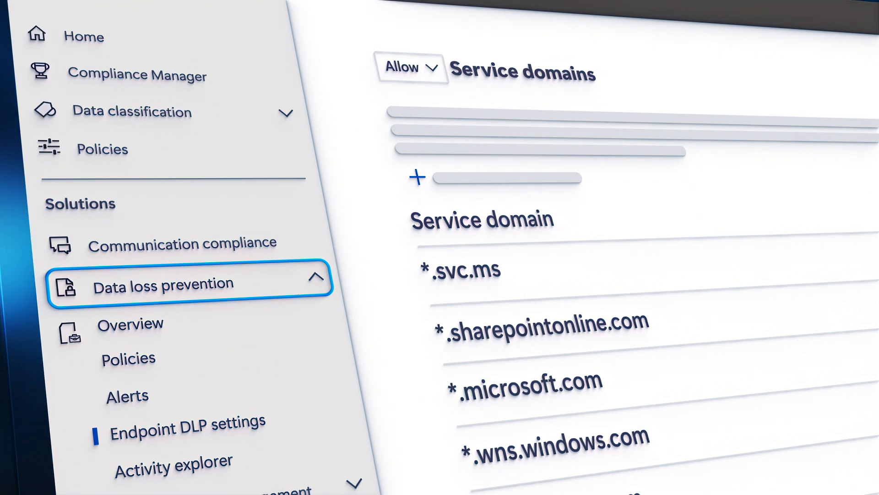
- Scroll Endpoint DLP settings to the Allow Service domains list (*.svc.ms, *.microsoft.com)
{"action": "scroll", "scroll_direction": "down", "scroll_amount": 3}
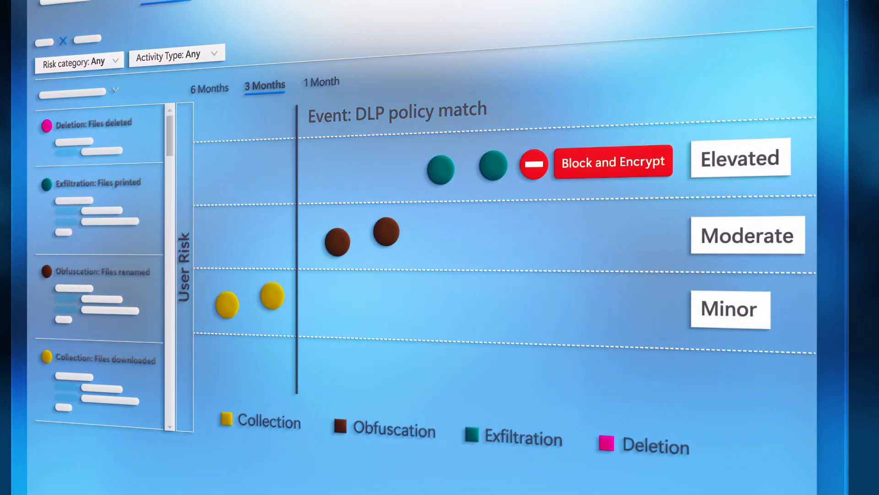
- Enter the threatening message 'You need to sign my NDA or you are out!!! I give you 24 hours.'
{"action": "type", "text": "You need to sign my NDA or you are out!!! I give you 24 hours. There are companies that will happily take your place. You idio"}
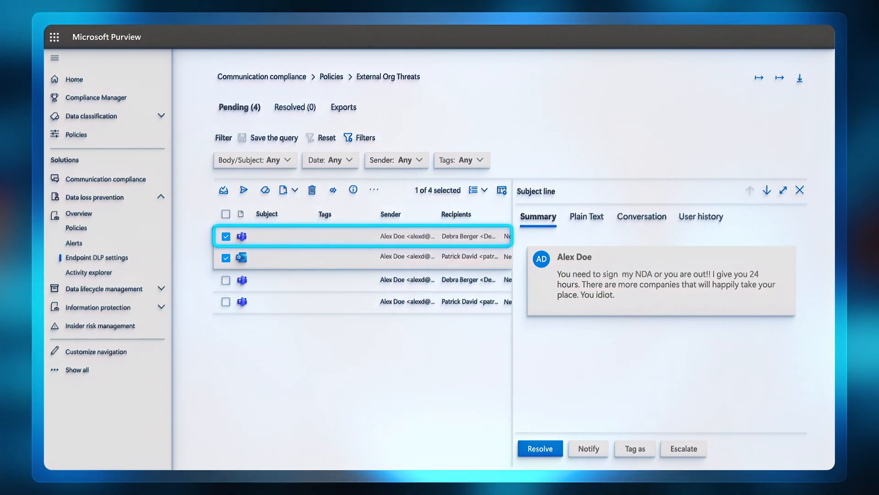
- Review Alex Doe's pending NDA threat in External Org Threats, then begin a Detect inappropriate text policy
{"action": "left_click", "coordinate": [226, 257]}
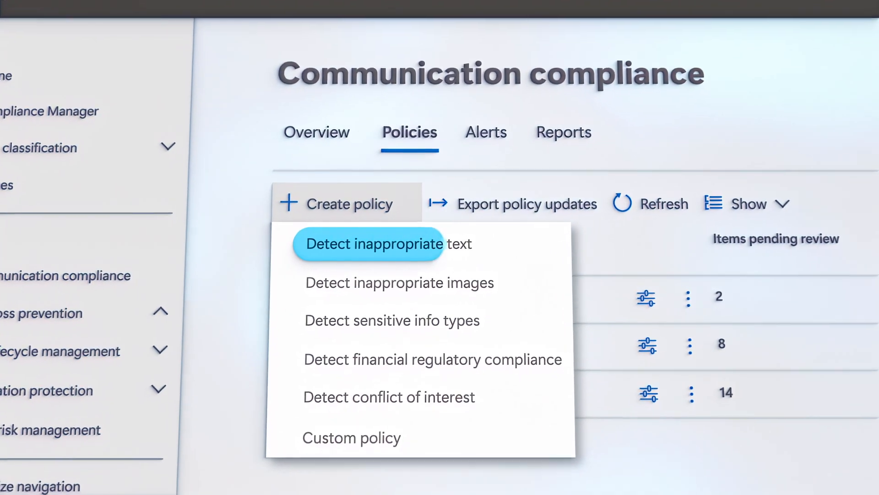
{"action": "left_click", "coordinate": [373, 243]}
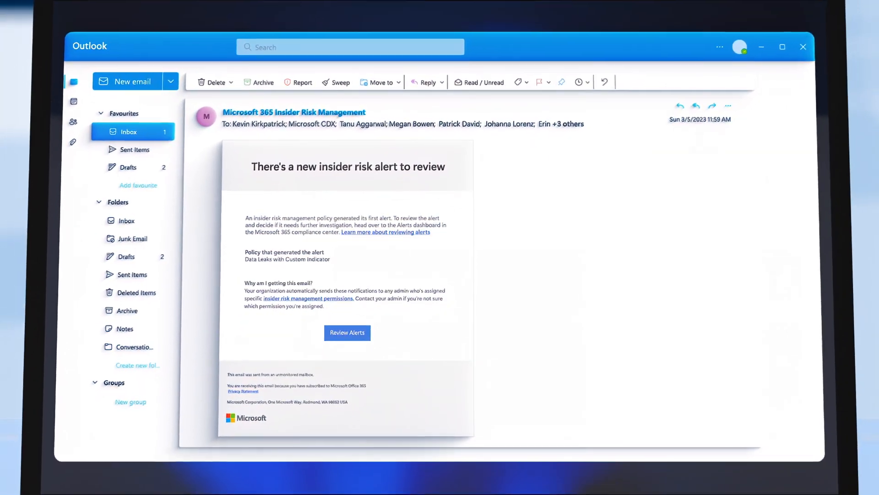
- Open Case 449: Potential IP theft from the alert email and choose a Case actions option
{"action": "left_click", "coordinate": [346, 332]}
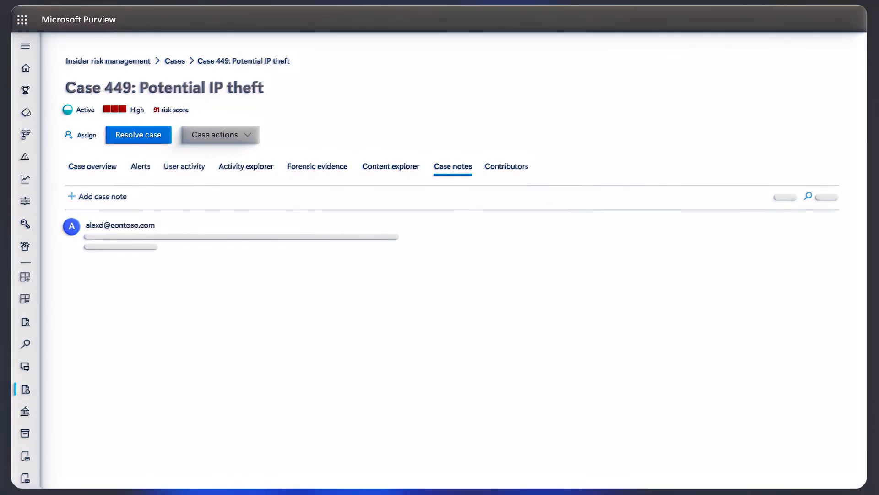
{"action": "left_click", "coordinate": [219, 135]}
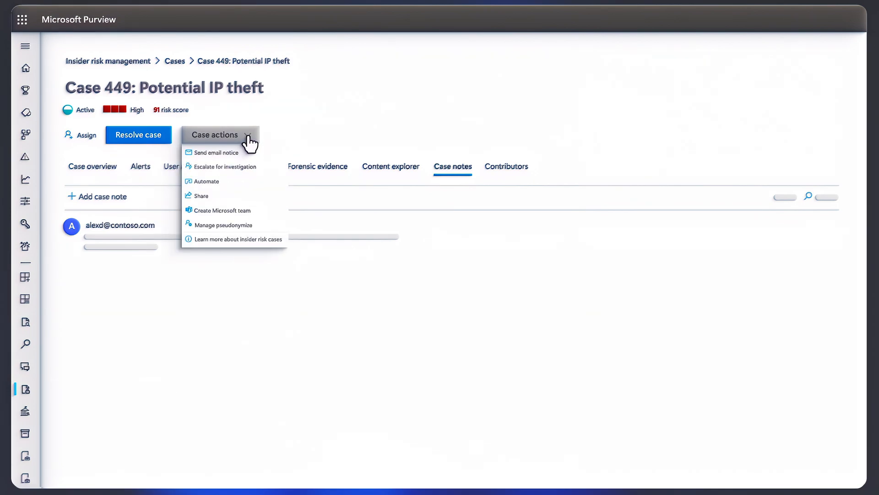
{"action": "left_click", "coordinate": [225, 167]}
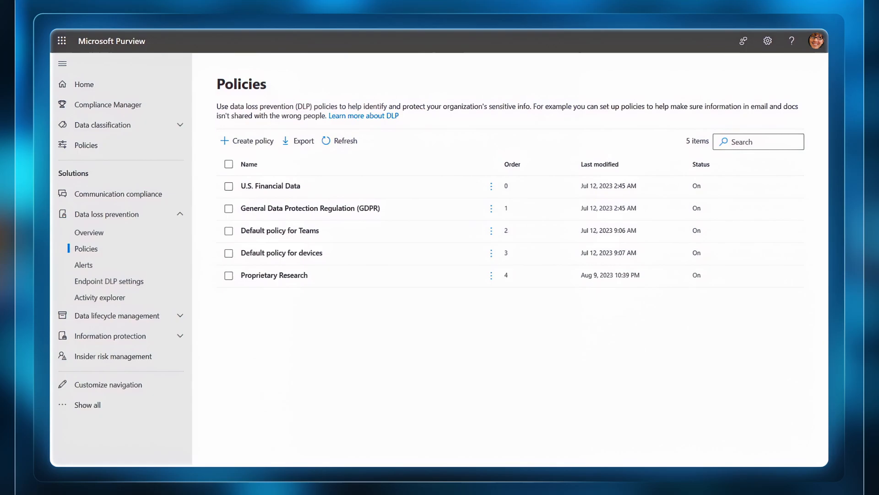
- Show the five active DLP policies, including Proprietary Research, under Data loss prevention Policies
{"action": "left_click", "coordinate": [113, 356]}
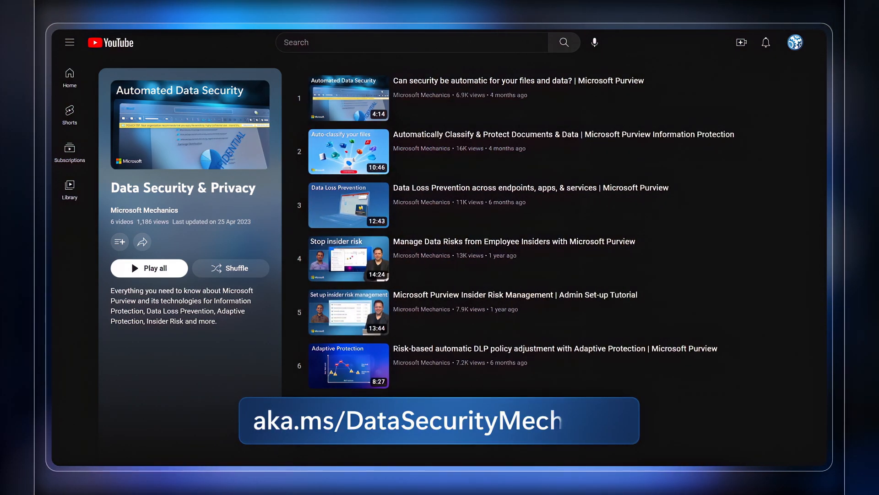
- Finish the playlist link caption so it reads aka.ms/DataSecurityMechanics
{"action": "type", "text": "anics"}
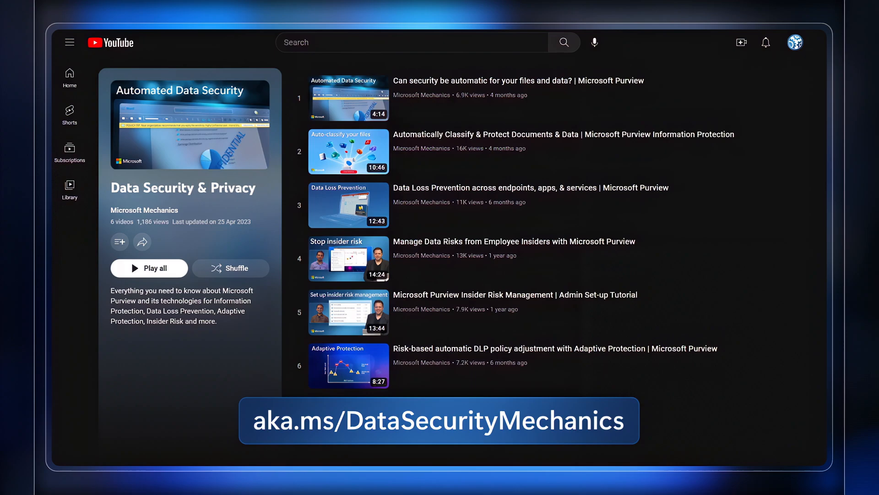